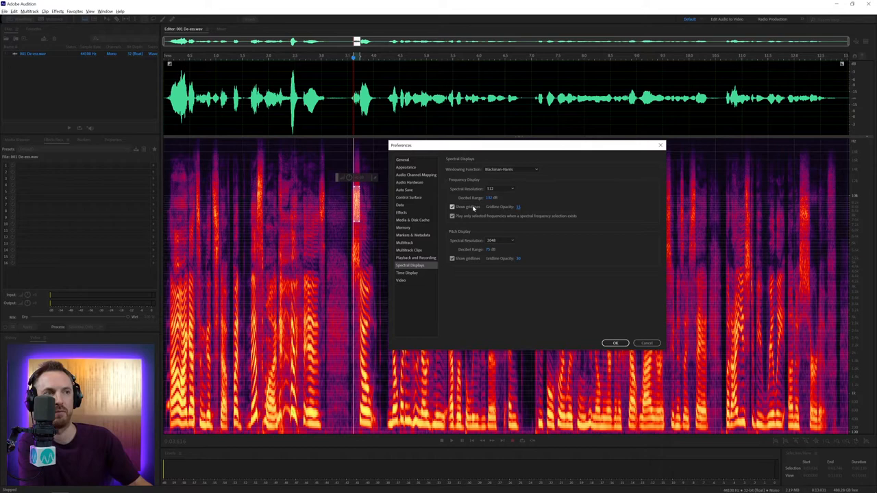
Confirm the Spectral Display preferences so the recording fills the editor again.
left_click(614, 342)
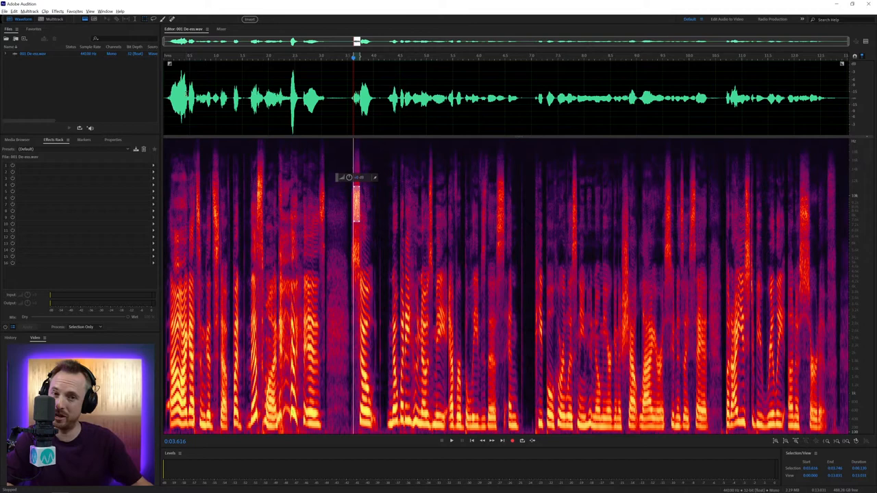
left_click(57, 11)
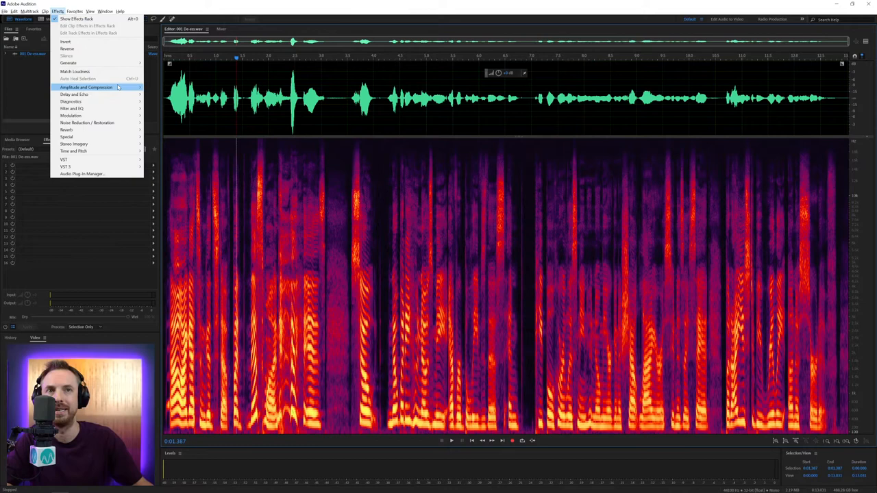
Bring up the DeEsser effect from Effects > Amplitude and Compression.
left_click(85, 87)
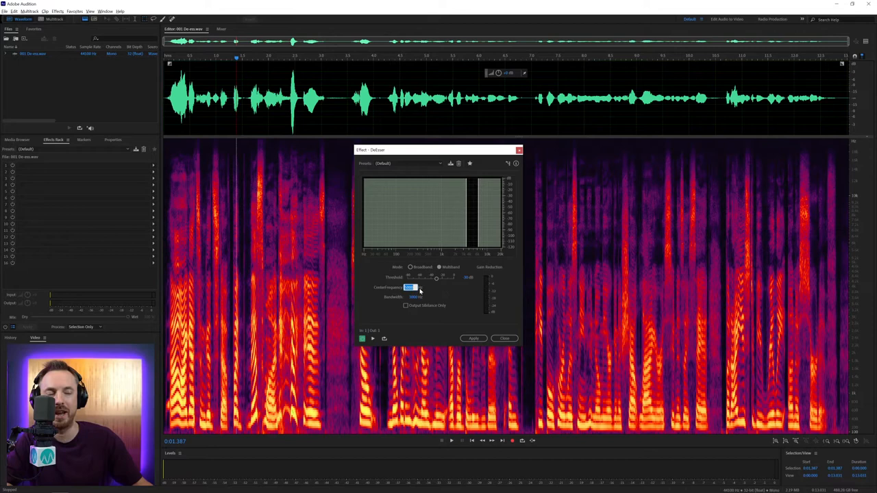